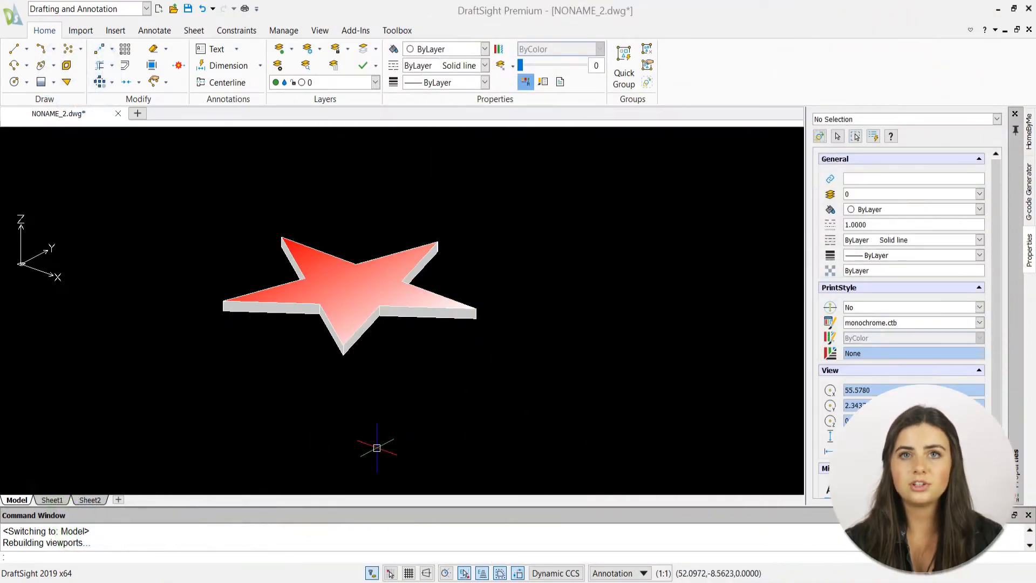
mouse_move(177, 467)
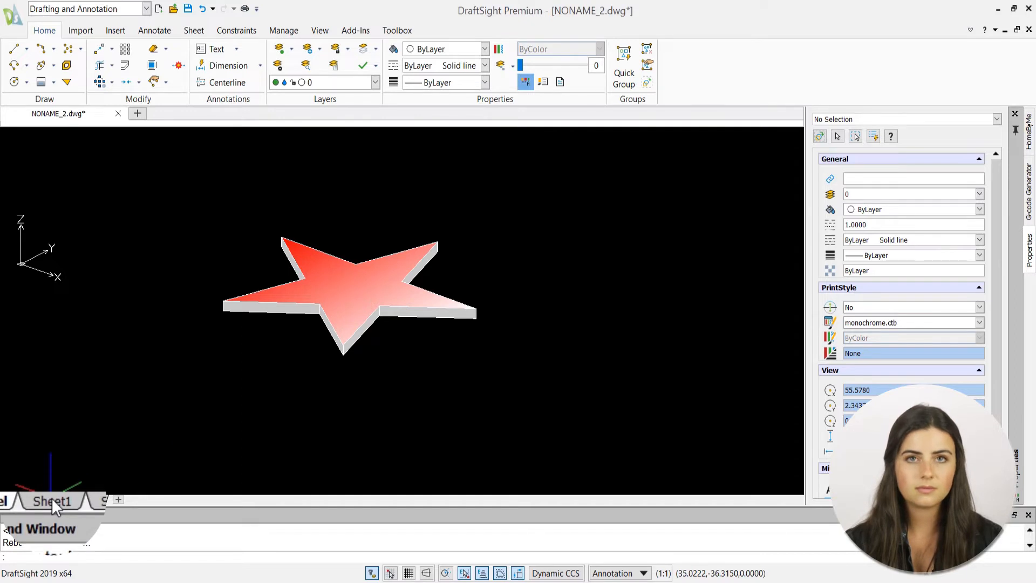
Switch to the Sheet1 layout showing the star
left_click(51, 499)
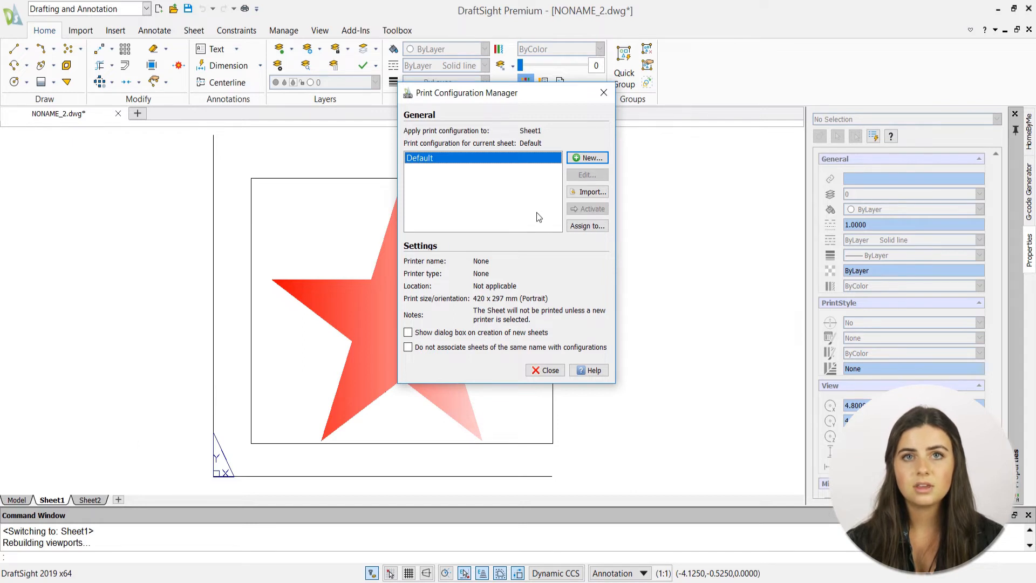
Create a new print configuration from Default named startestprint
left_click(586, 158)
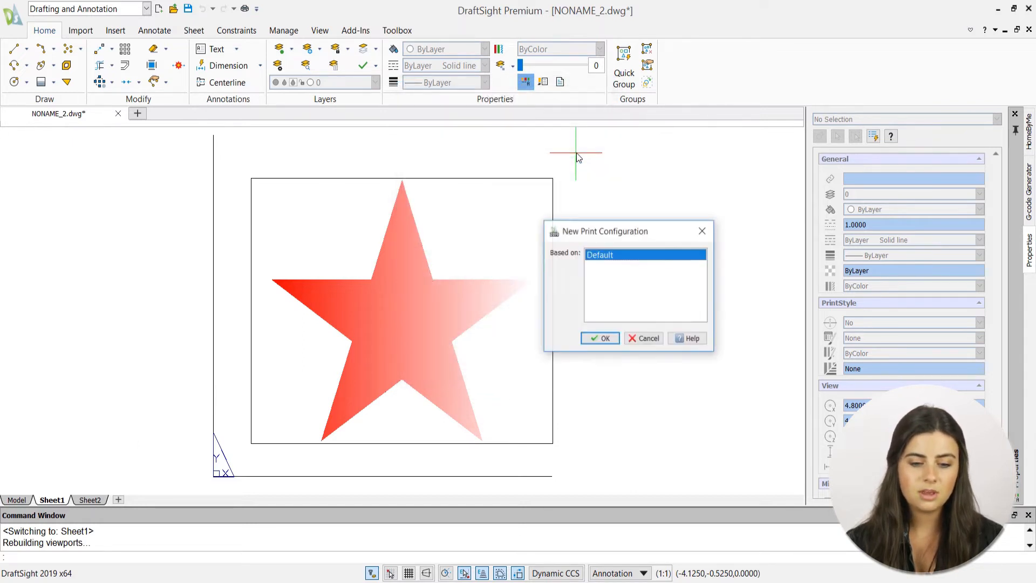
left_click(600, 338)
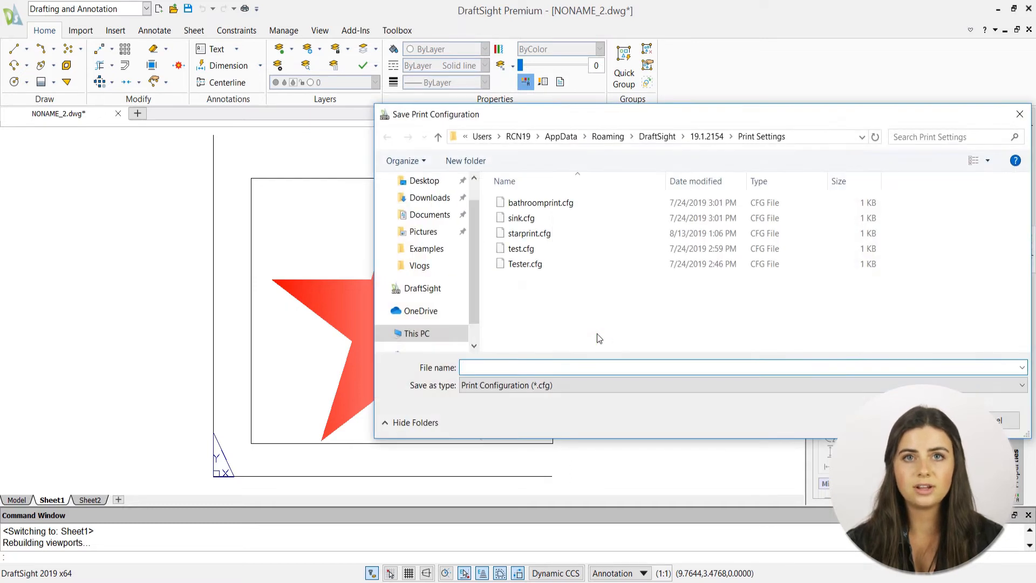
type("startestprint")
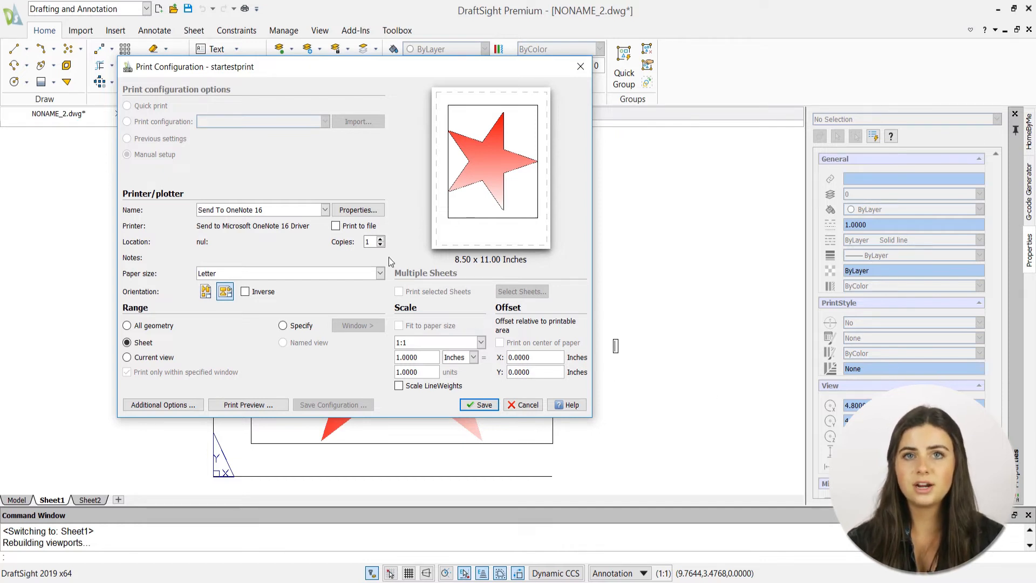
Set the configuration's printer to PDF
left_click(324, 209)
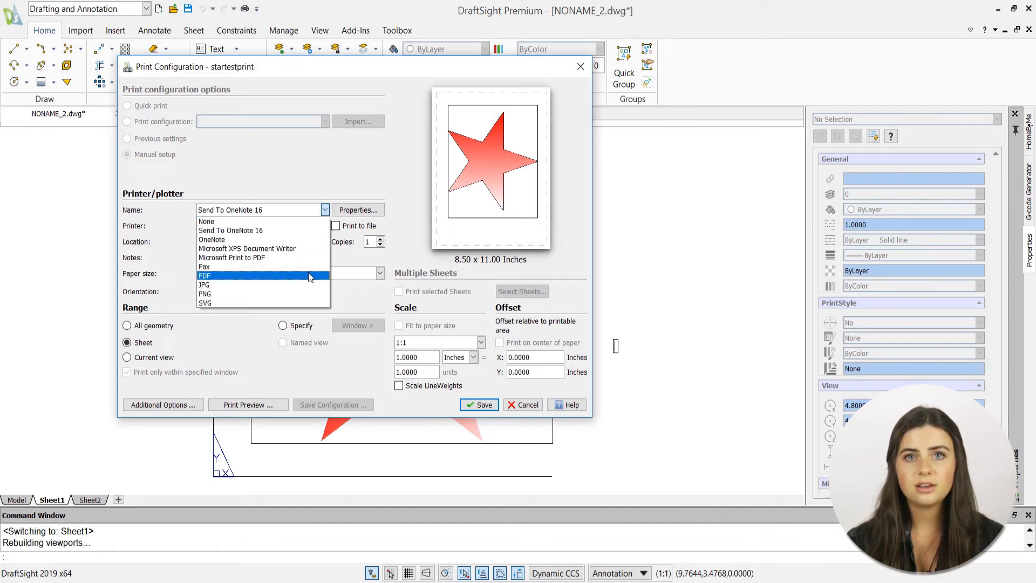
left_click(205, 276)
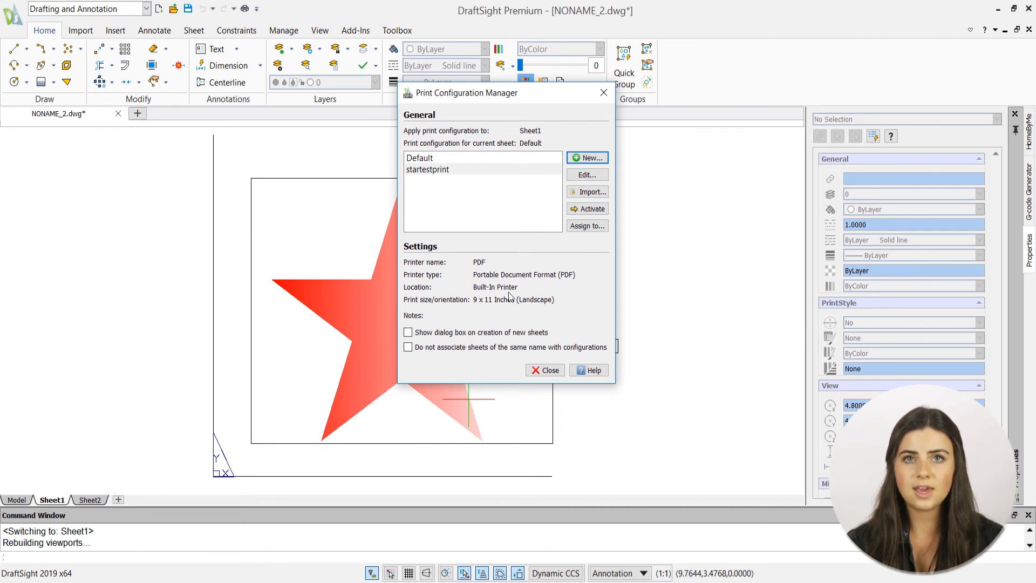
Select startestprint and activate it for Sheet1
left_click(427, 169)
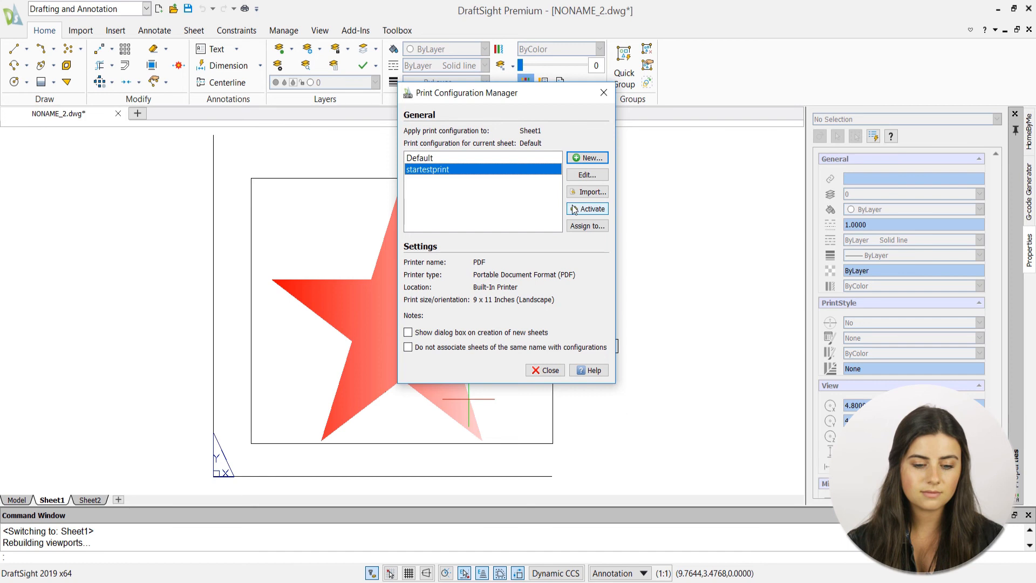
left_click(586, 208)
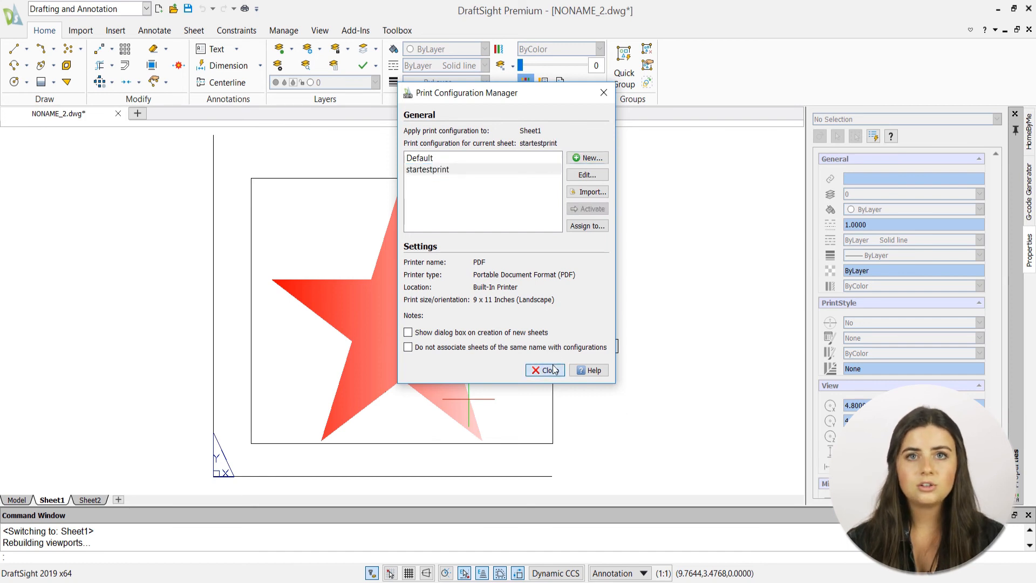